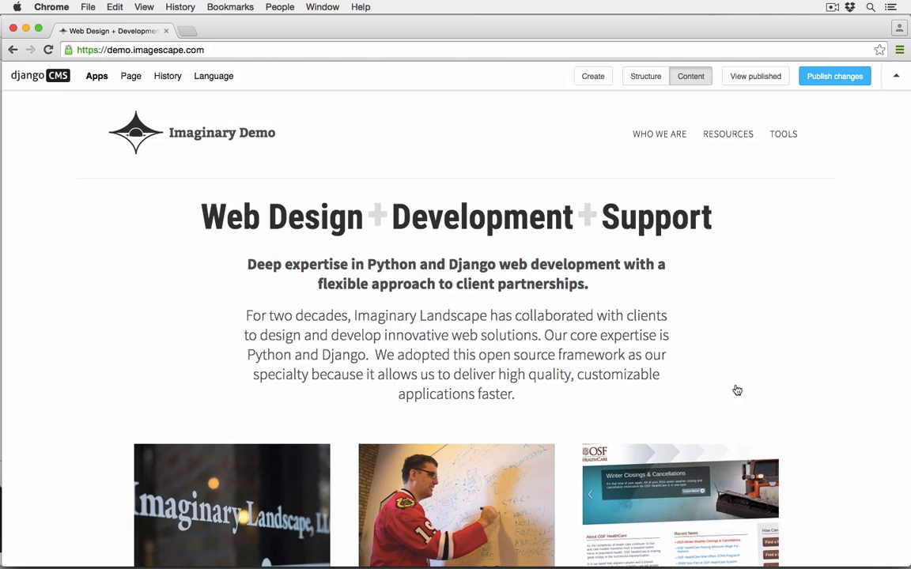
pyautogui.moveTo(588, 134)
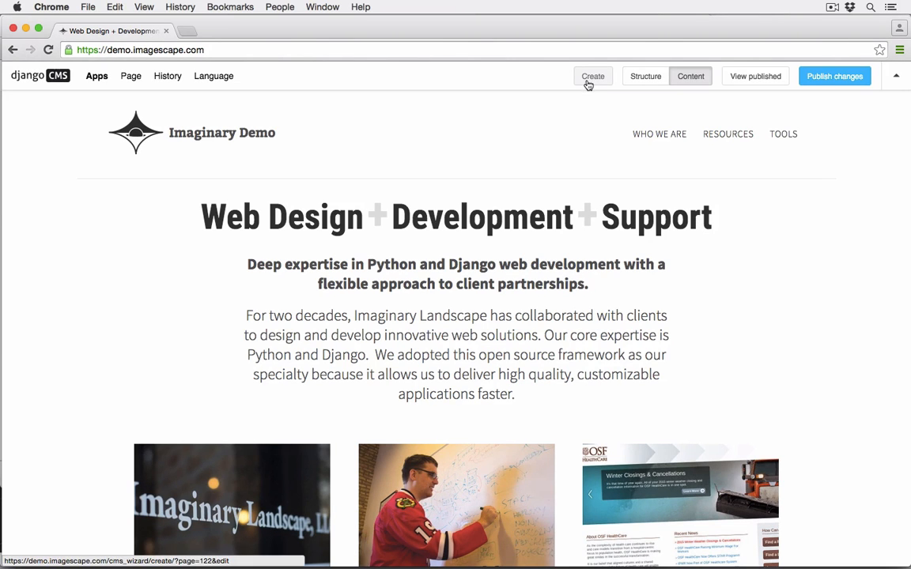
# Step: Start the Create wizard offering New page, New sub page and New Article
pyautogui.click(592, 76)
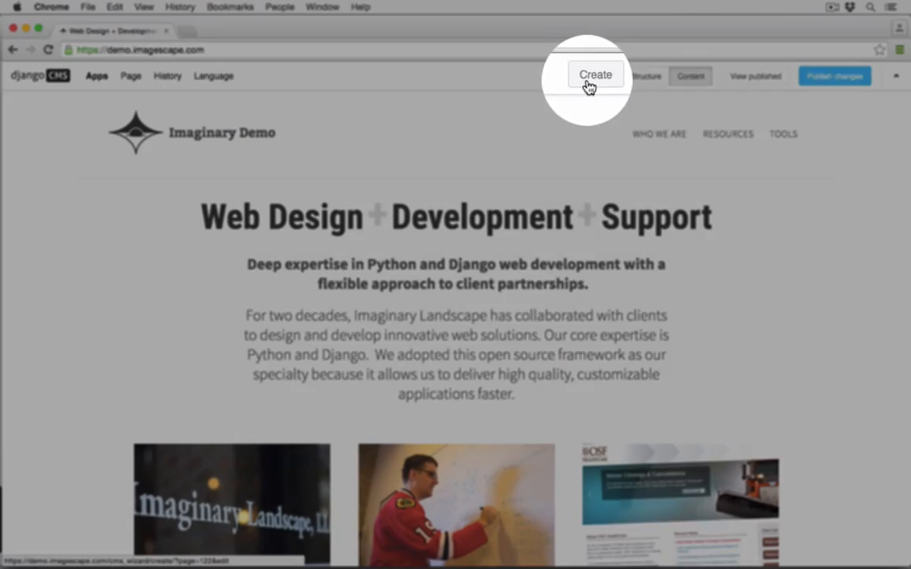
pyautogui.click(591, 76)
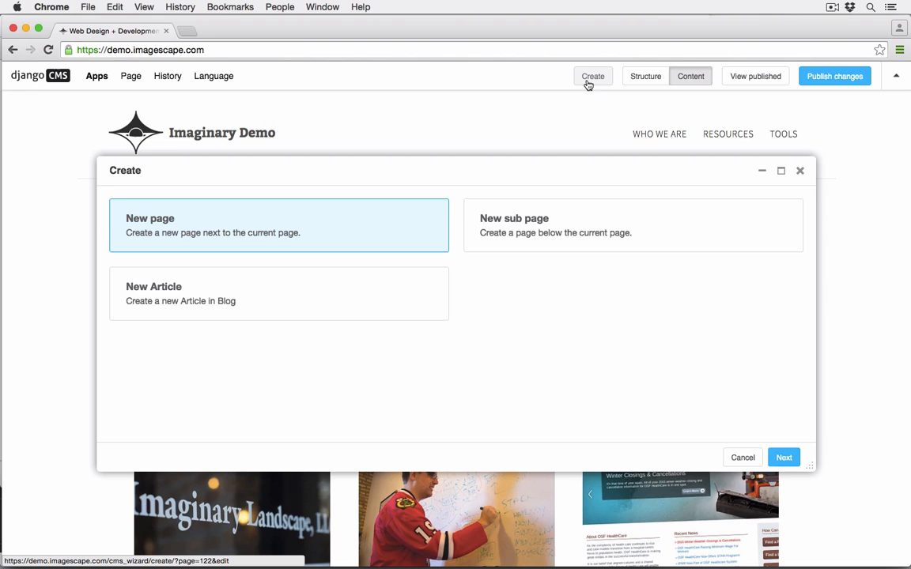
pyautogui.moveTo(556, 304)
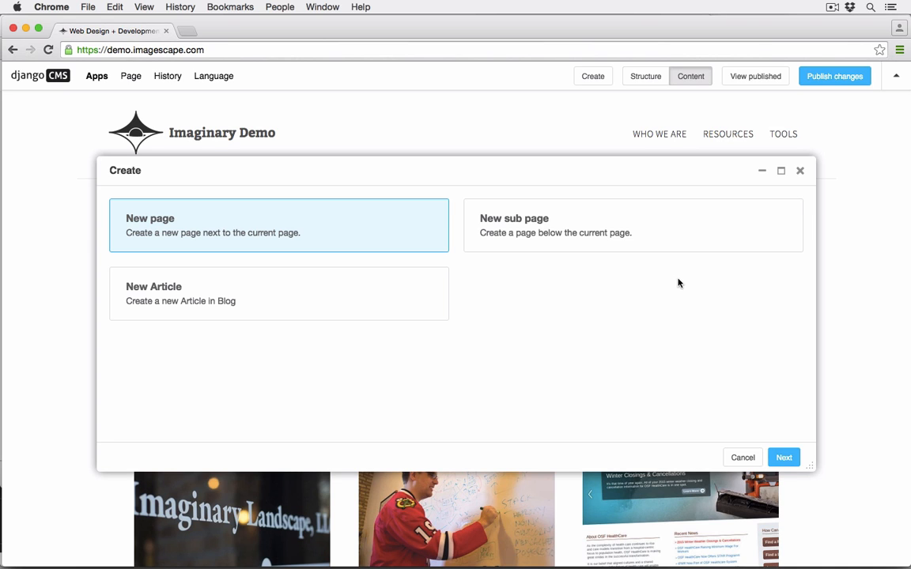
pyautogui.moveTo(678, 284)
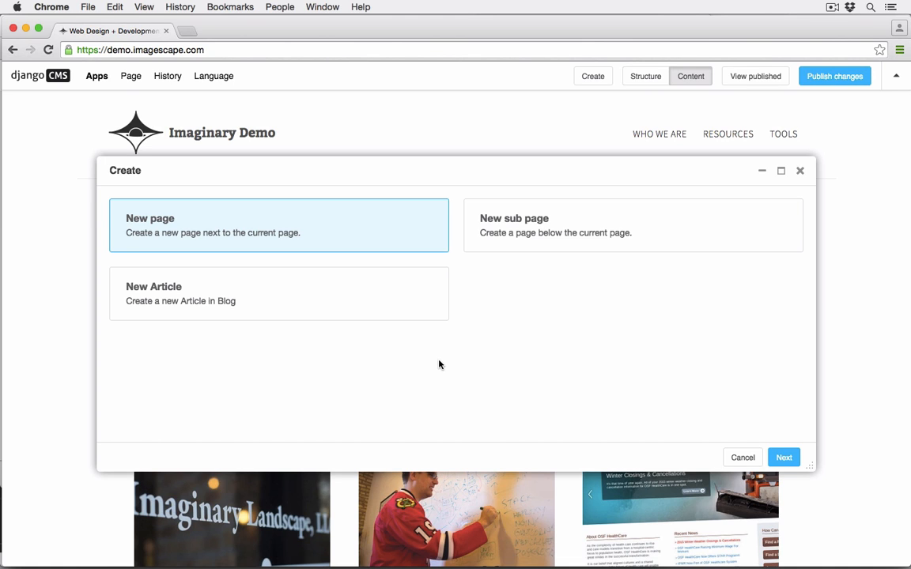
pyautogui.moveTo(393, 234)
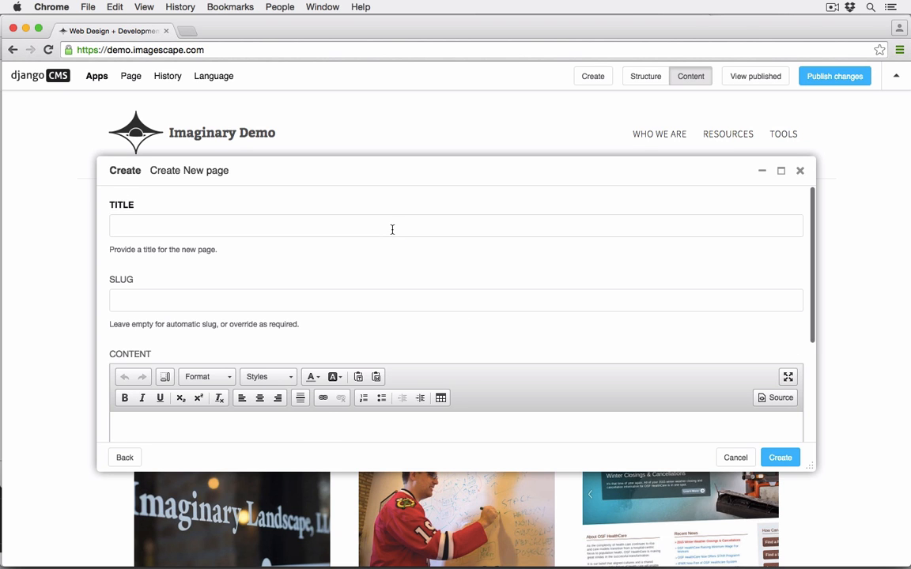
pyautogui.moveTo(809, 465)
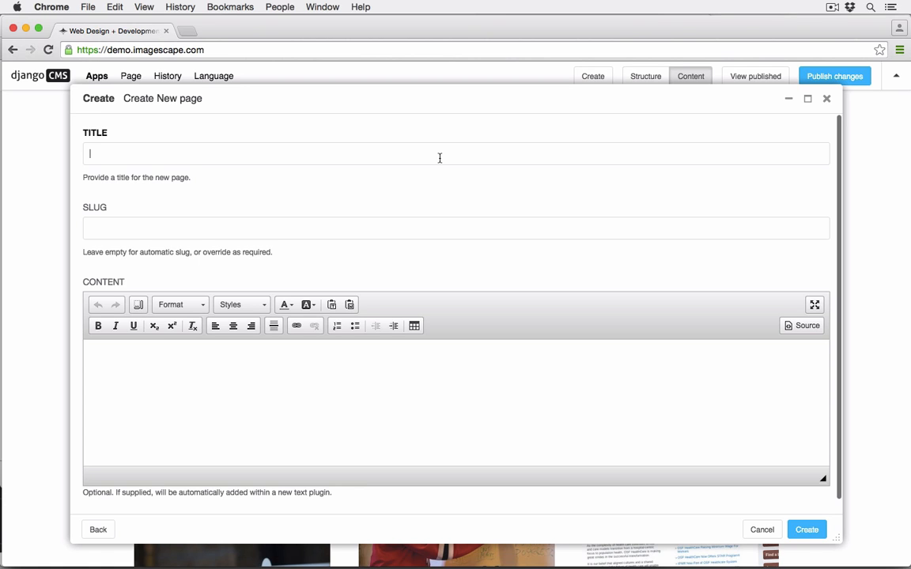
# Step: Title the new page 'Electric' with body text 'This is my content.'
pyautogui.write('E')
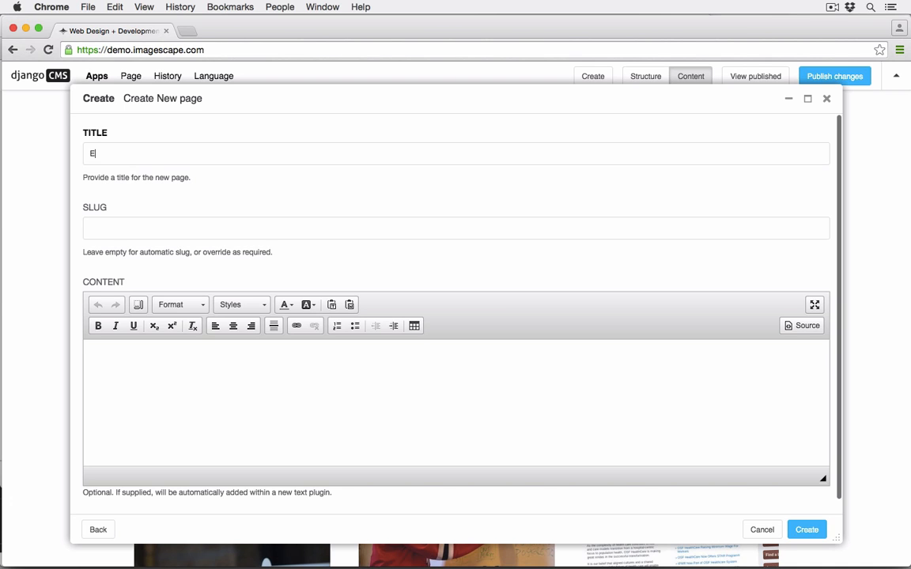
pyautogui.write('lectric')
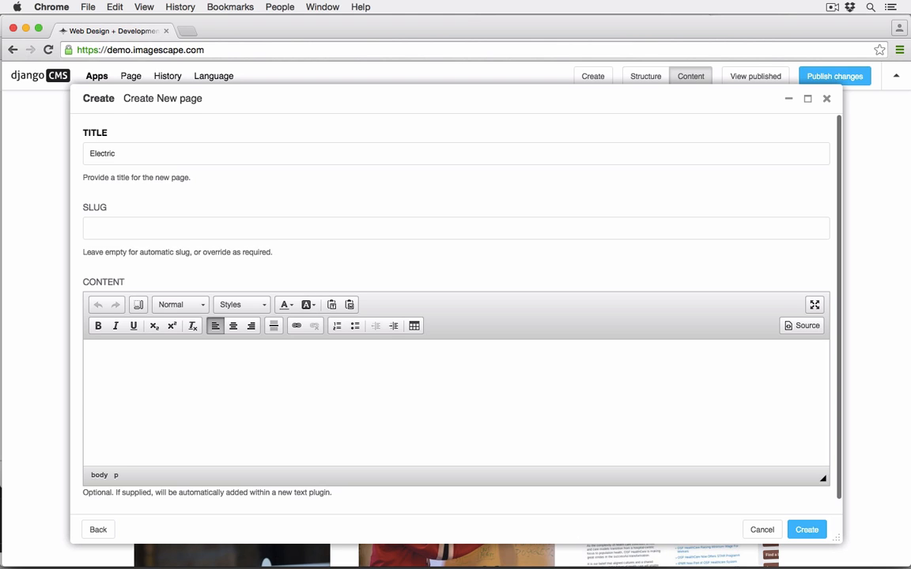
pyautogui.write('T')
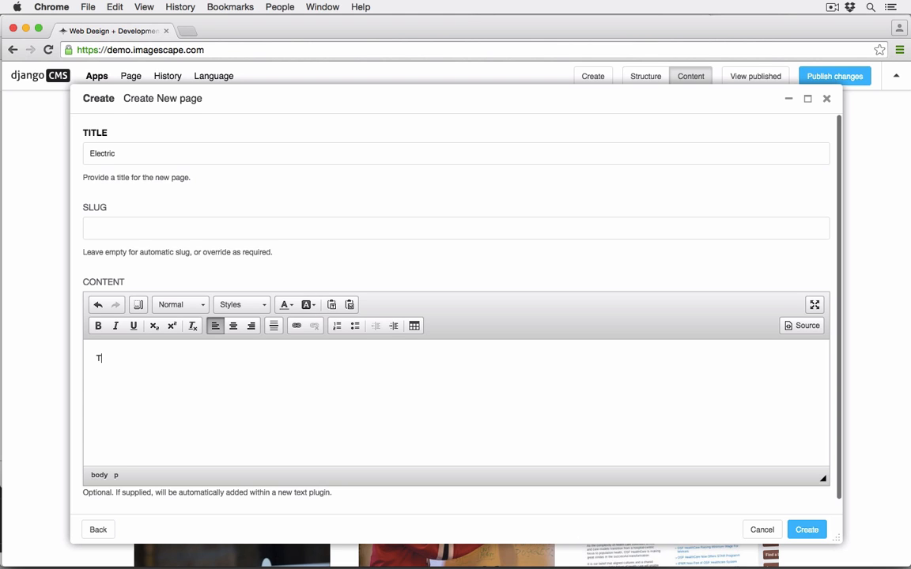
pyautogui.write('his is my cont')
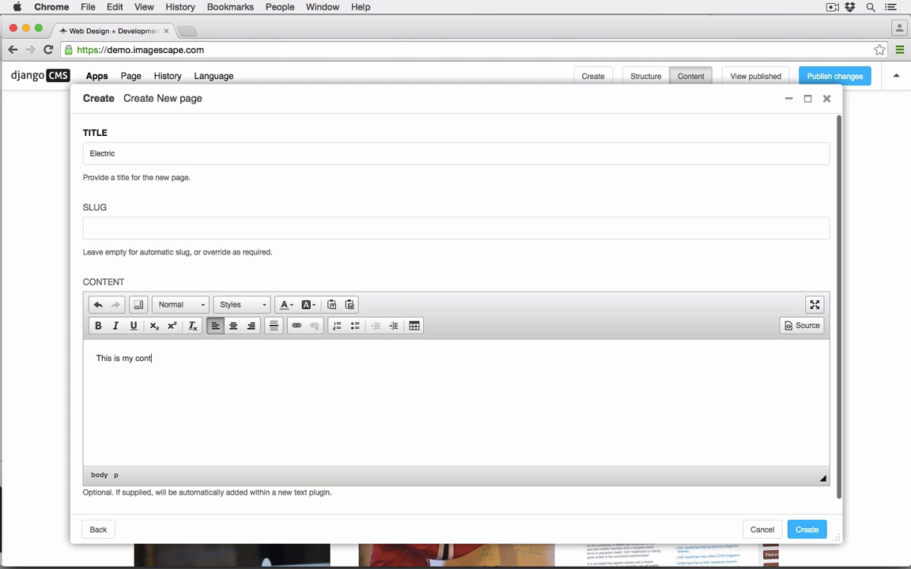
pyautogui.write('ent.')
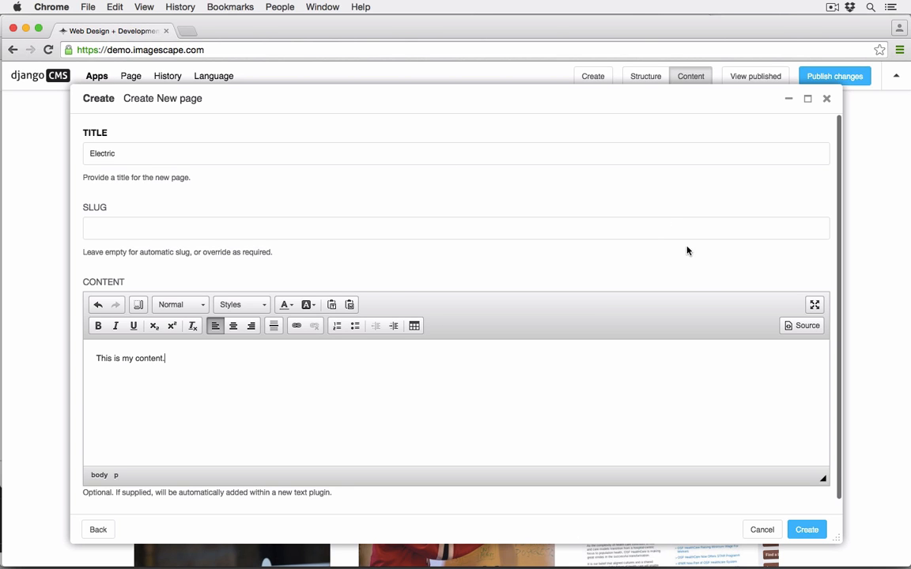
# Step: Create the Electric page so it loads with its content and navigation entry
pyautogui.click(806, 529)
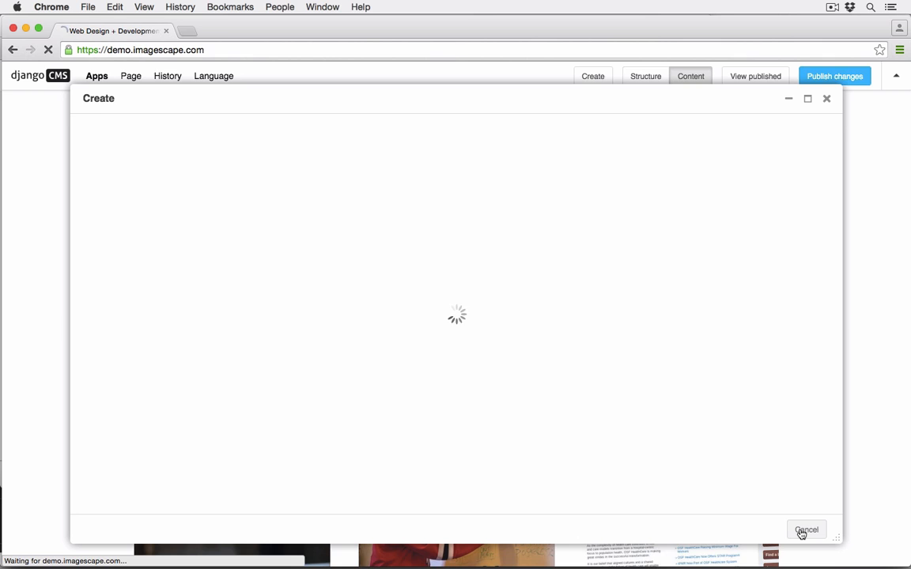
pyautogui.click(806, 530)
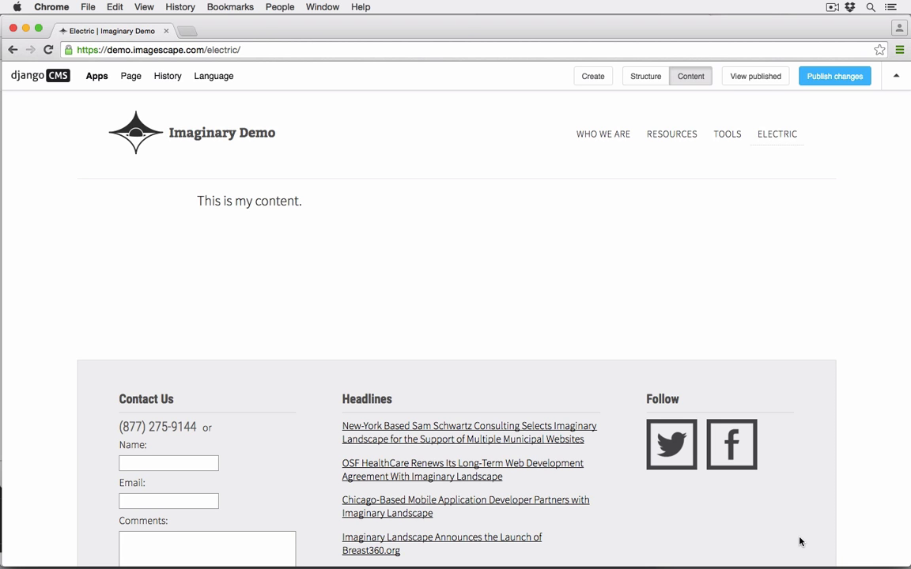
pyautogui.moveTo(588, 326)
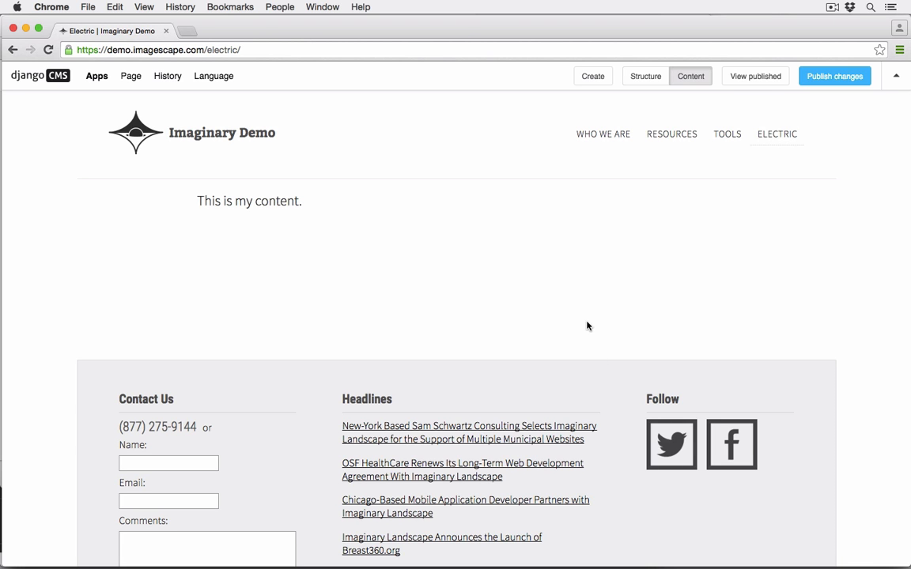
# Step: Show the Page menu's Add Page options: New Page, New Sub Page, Duplicate this Page
pyautogui.click(130, 76)
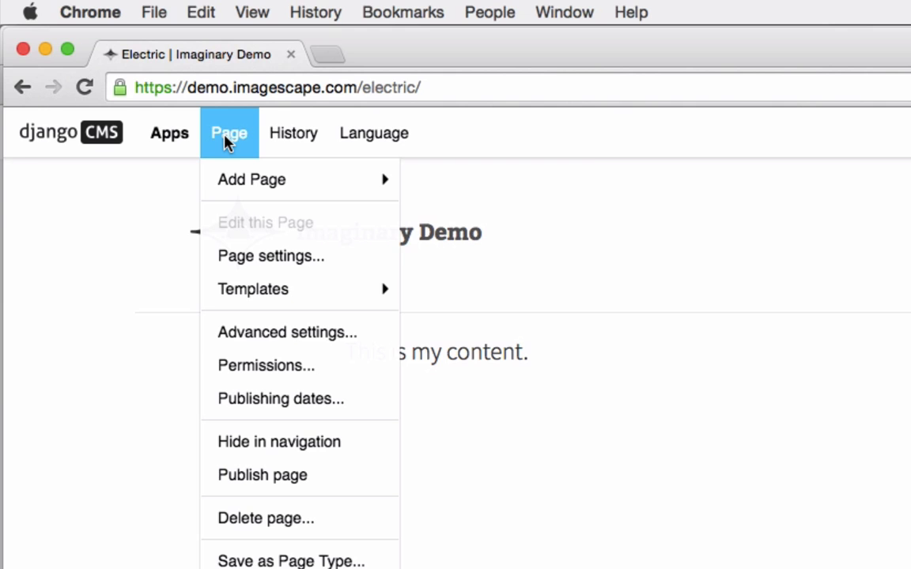
pyautogui.moveTo(252, 180)
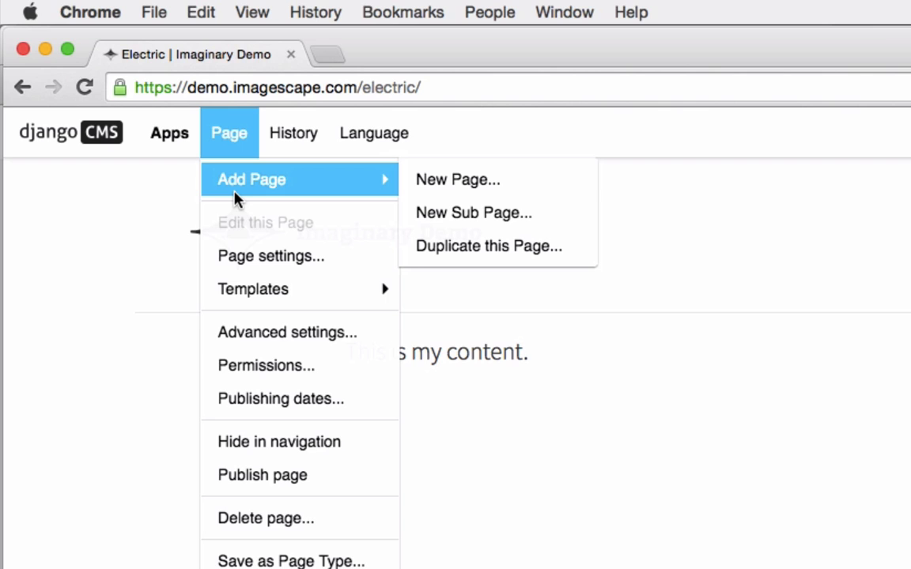
pyautogui.moveTo(389, 187)
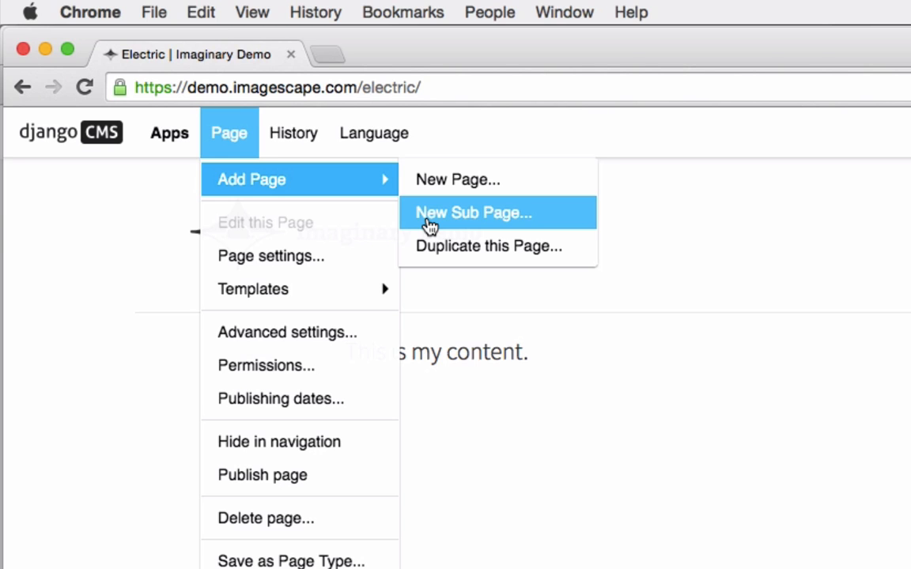
pyautogui.moveTo(442, 246)
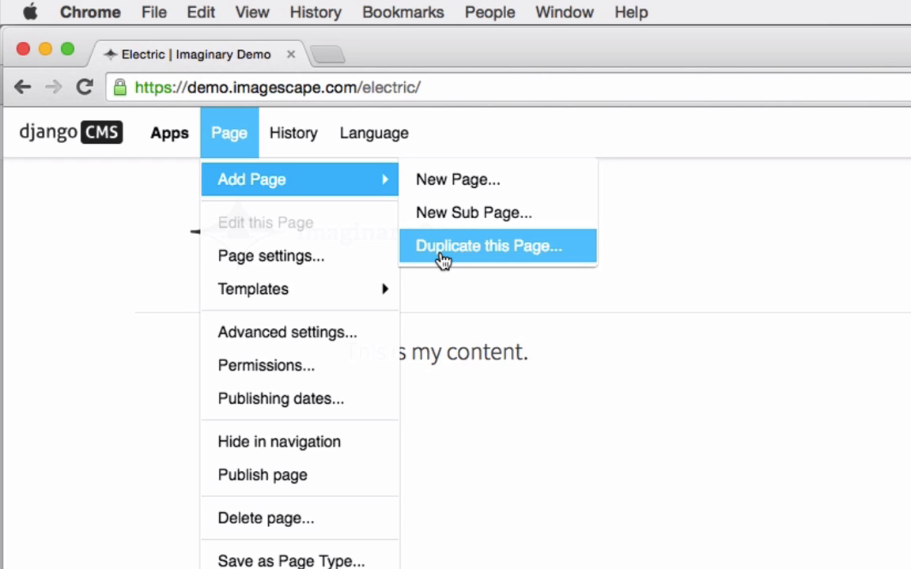
pyautogui.moveTo(436, 242)
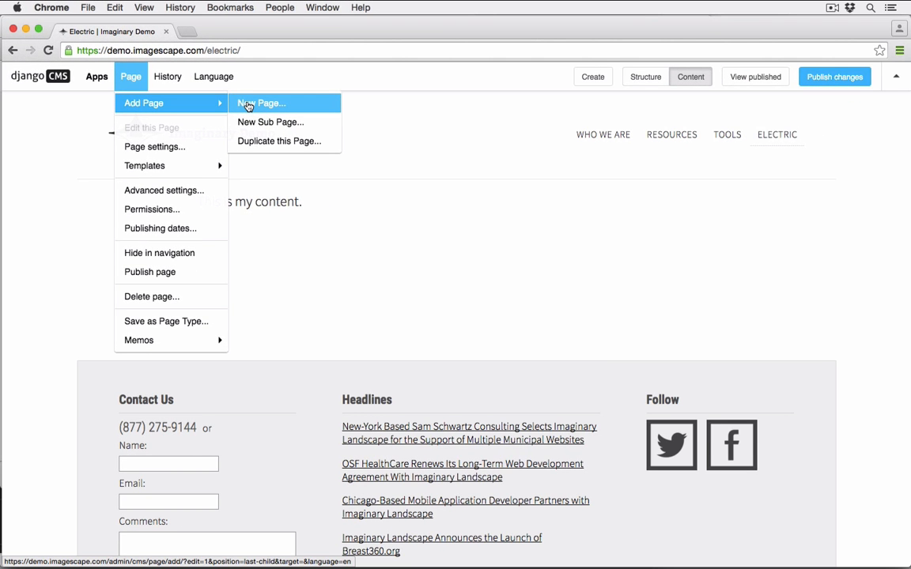
# Step: Add a page titled '...great page and I hope you really like it!' with slug 'great'
pyautogui.click(261, 103)
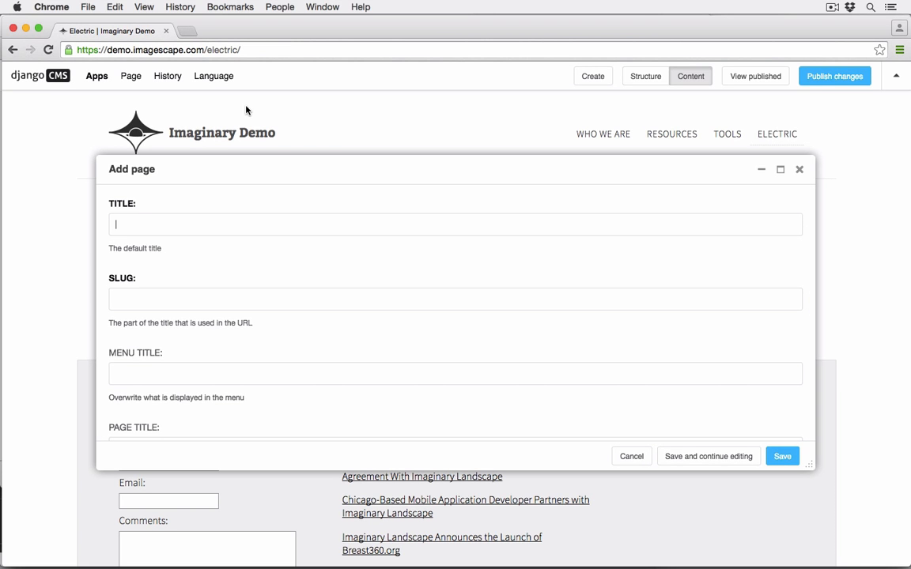
pyautogui.moveTo(762, 301)
pyautogui.write('THis is a g')
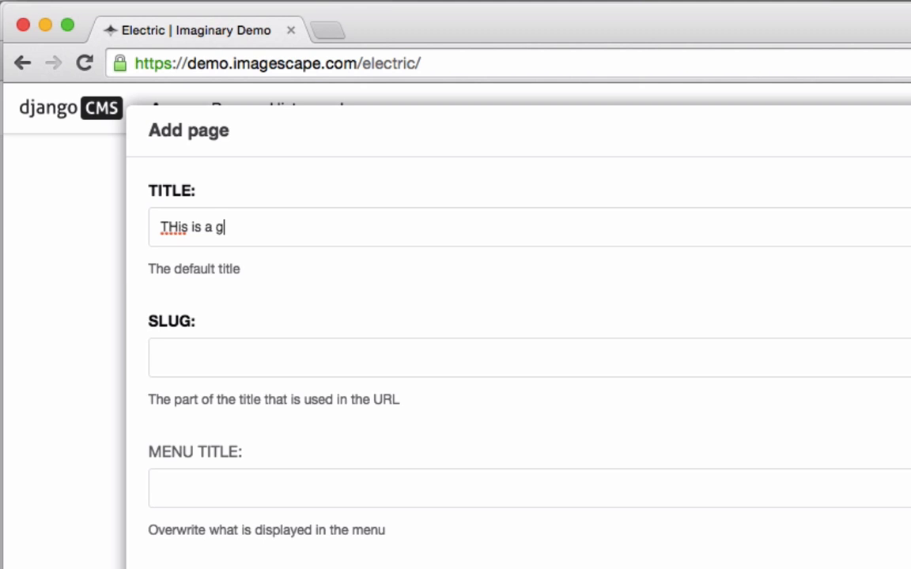
pyautogui.write('reat page')
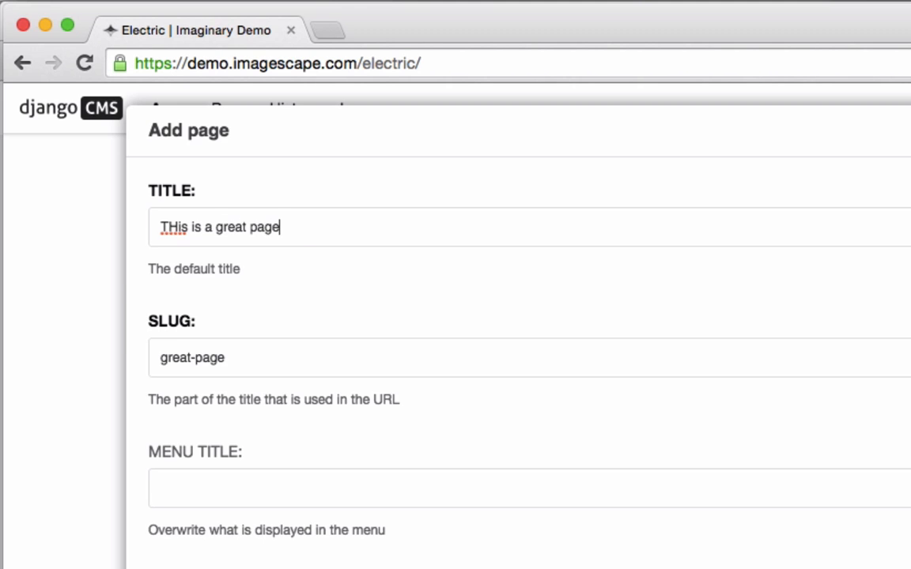
pyautogui.write('and I hop')
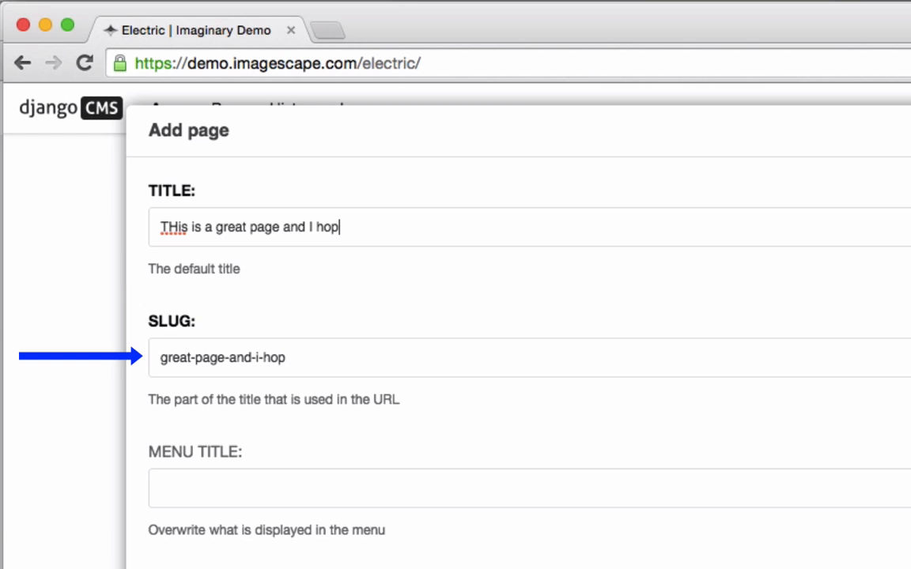
pyautogui.write('e you really li')
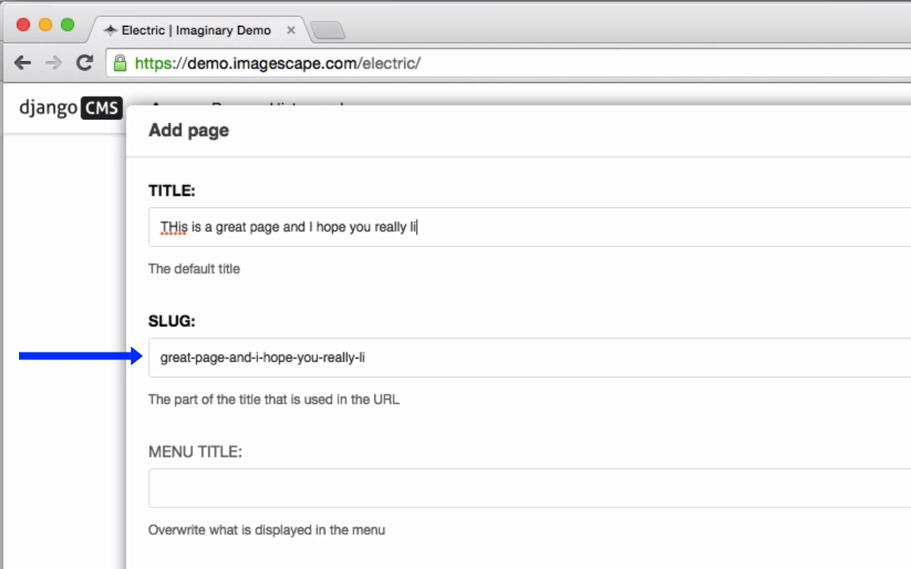
pyautogui.write('ke it!')
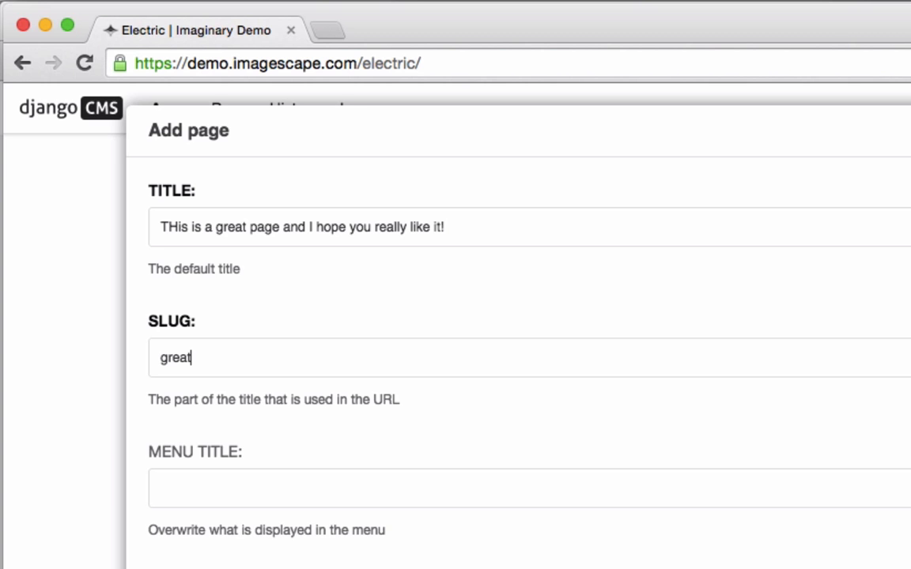
pyautogui.scroll(-3)
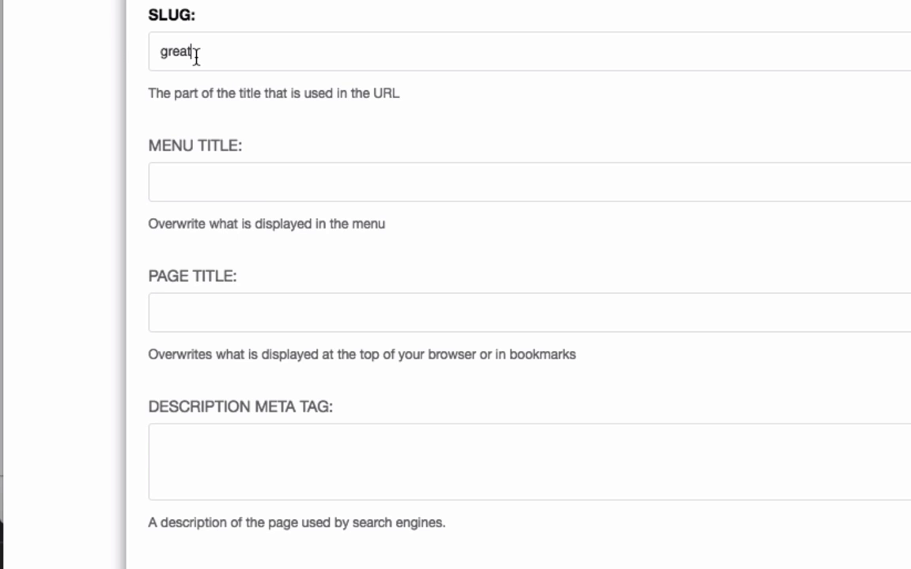
pyautogui.click(190, 182)
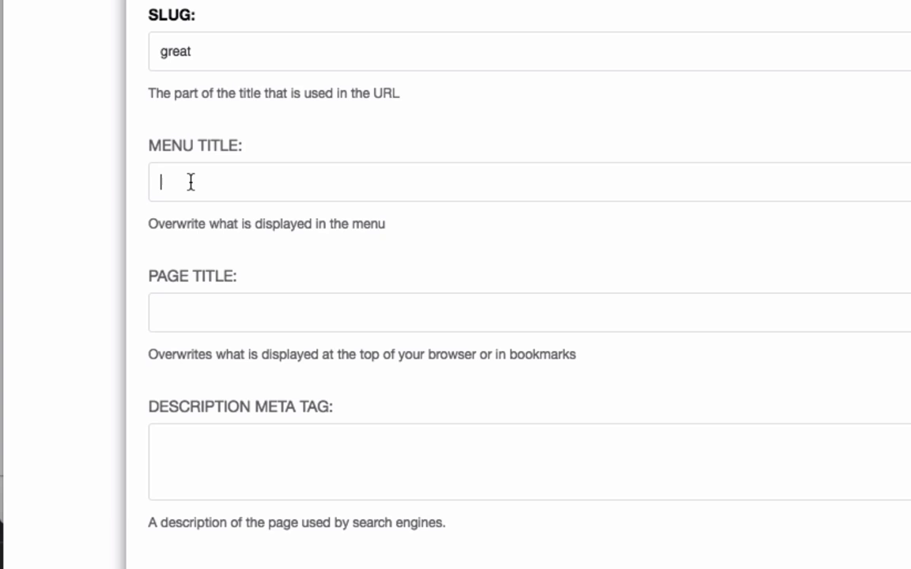
# Step: Set the menu title and page title to 'Great Page'
pyautogui.write('Gre')
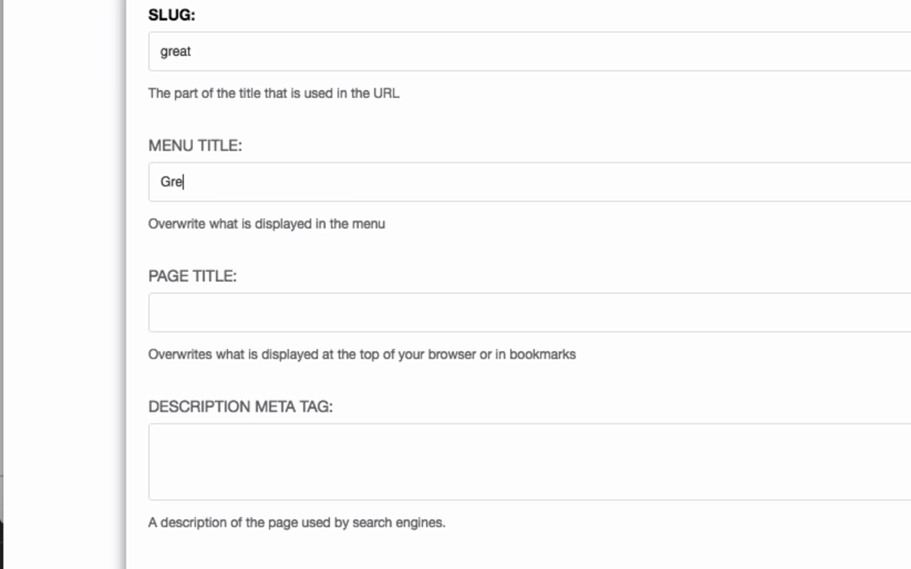
pyautogui.write('at Page')
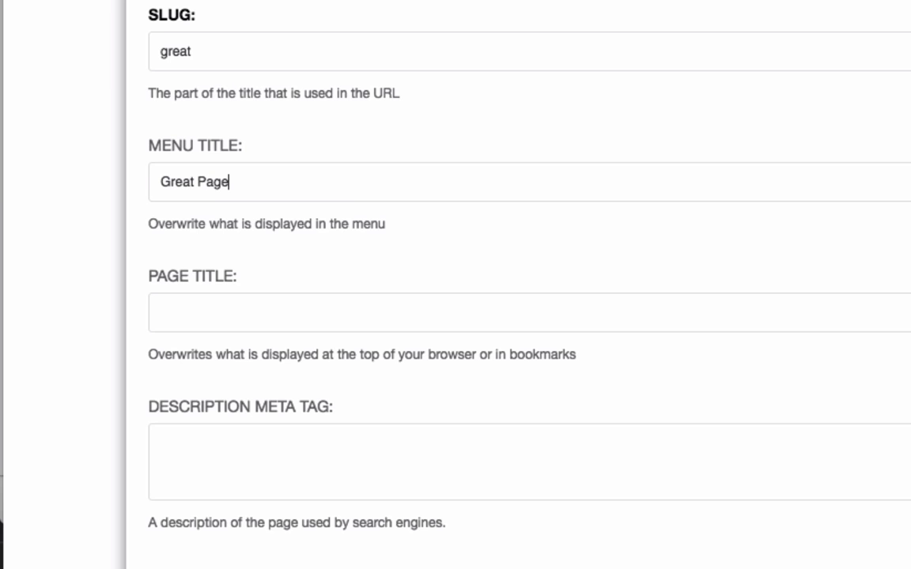
pyautogui.write('Great Page')
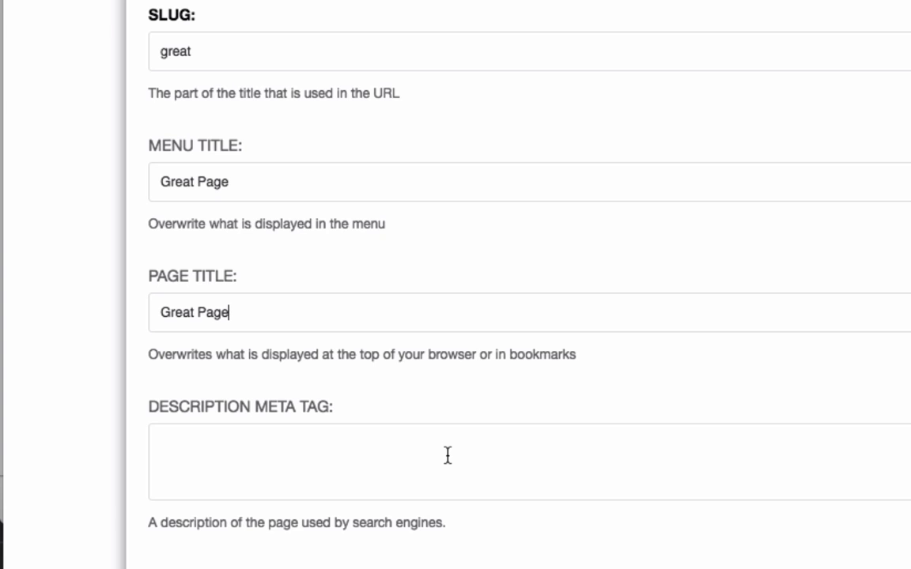
# Step: Add meta description 'THis page isn't really about anything at all.' and save the page
pyautogui.write('THis')
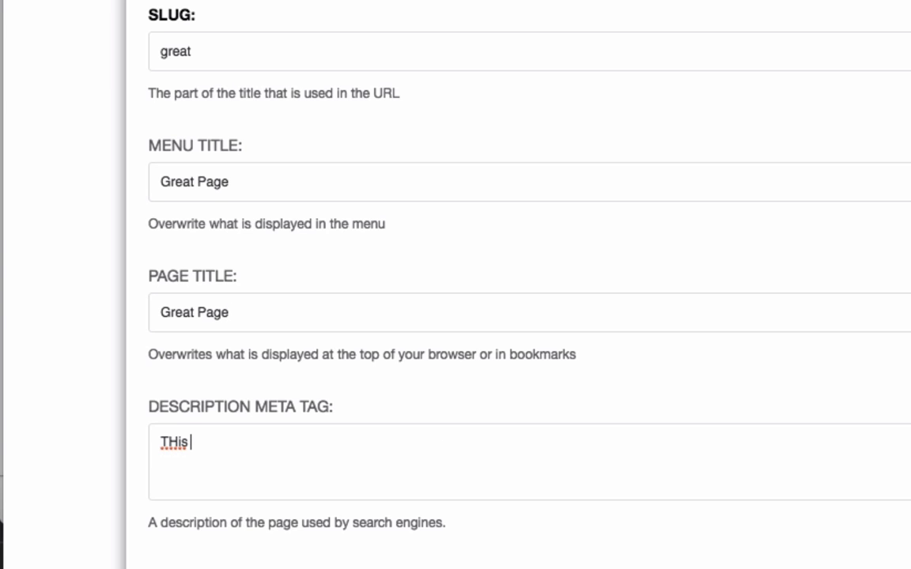
pyautogui.write("page isn't")
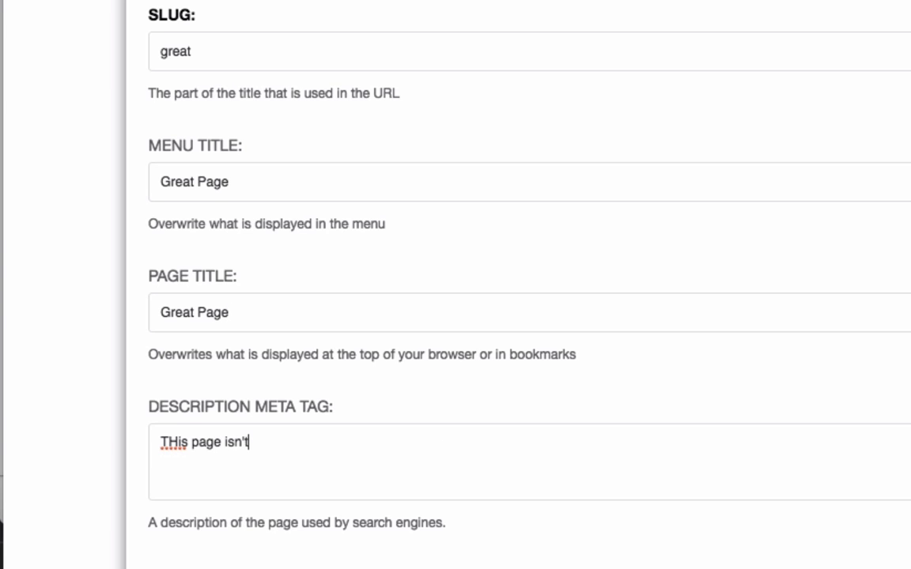
pyautogui.write('really about')
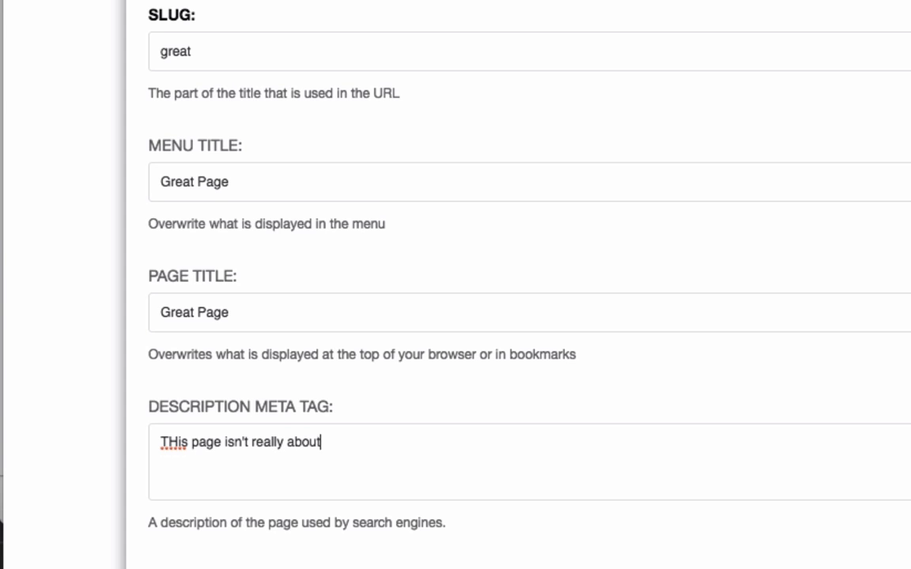
pyautogui.write('anything at a')
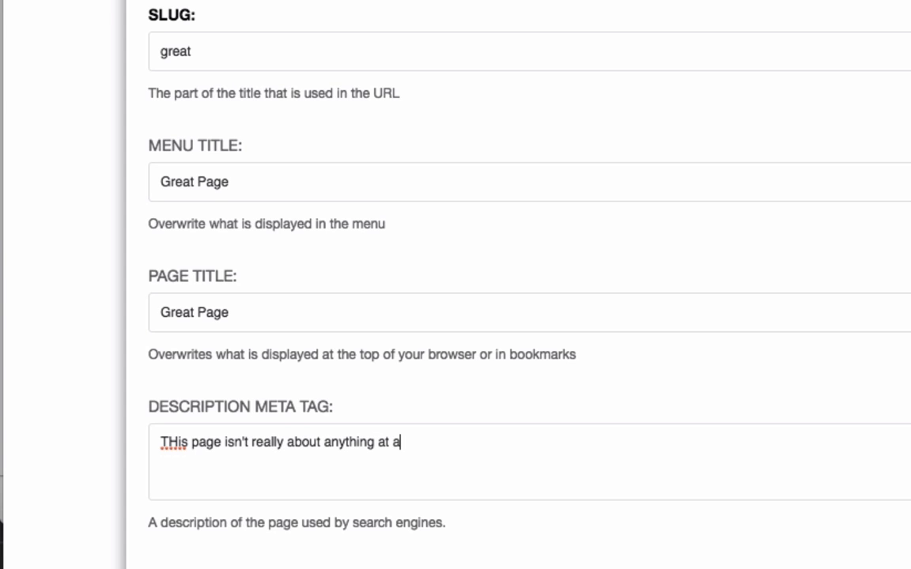
pyautogui.write('ll.')
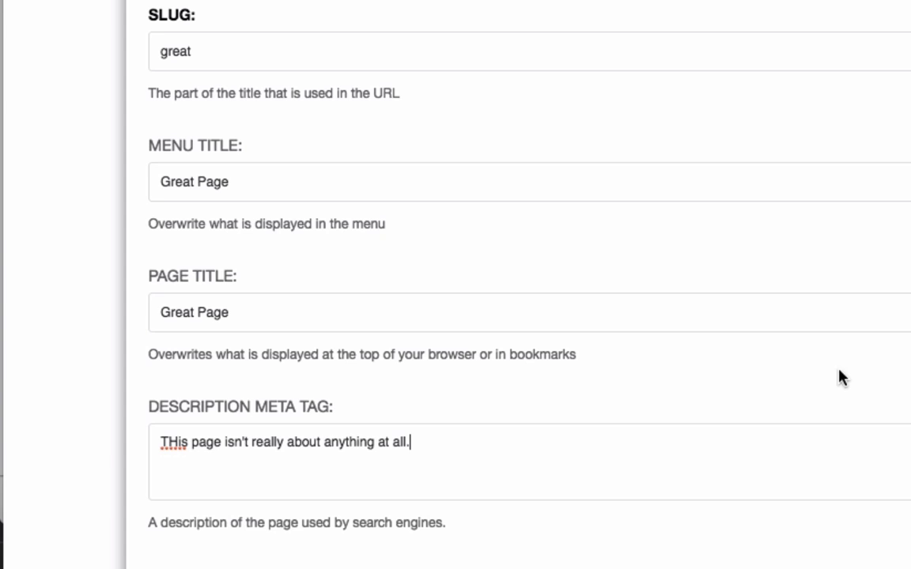
pyautogui.click(807, 537)
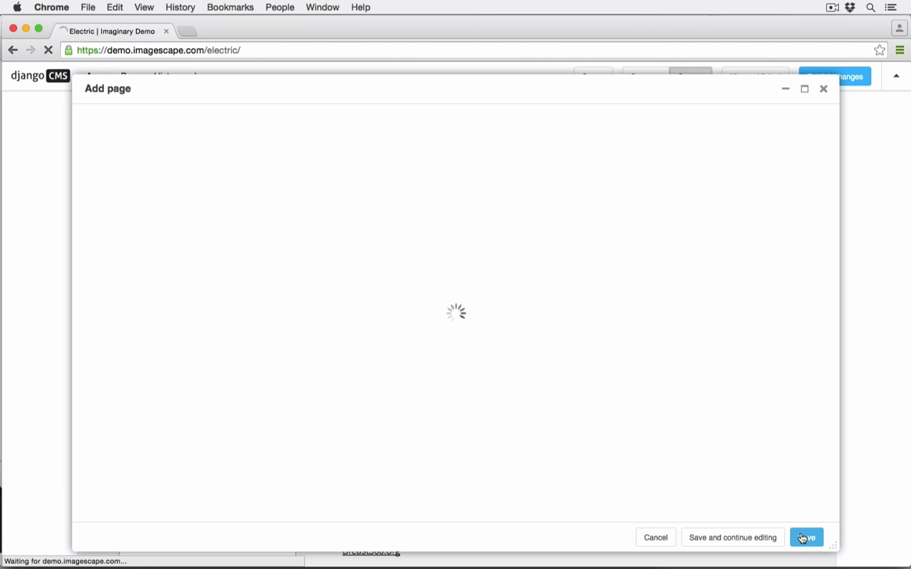
# Step: Finish saving so Great Page loads at /great/, then reach the site administration menu
pyautogui.click(806, 537)
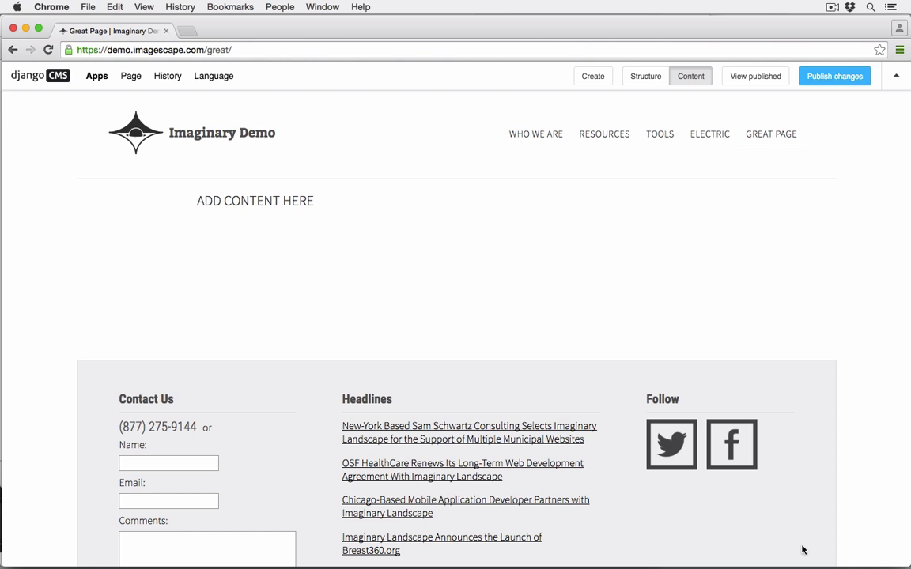
pyautogui.click(96, 76)
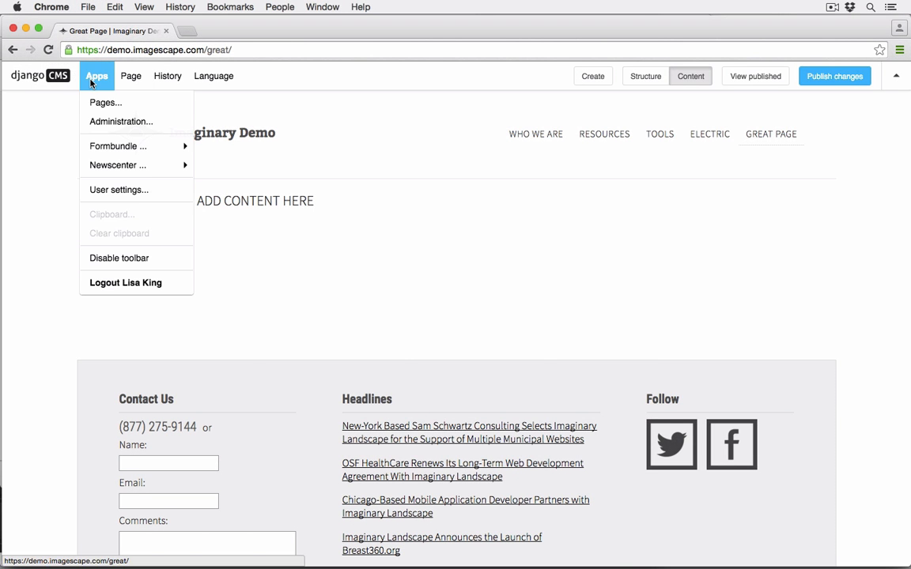
pyautogui.click(105, 101)
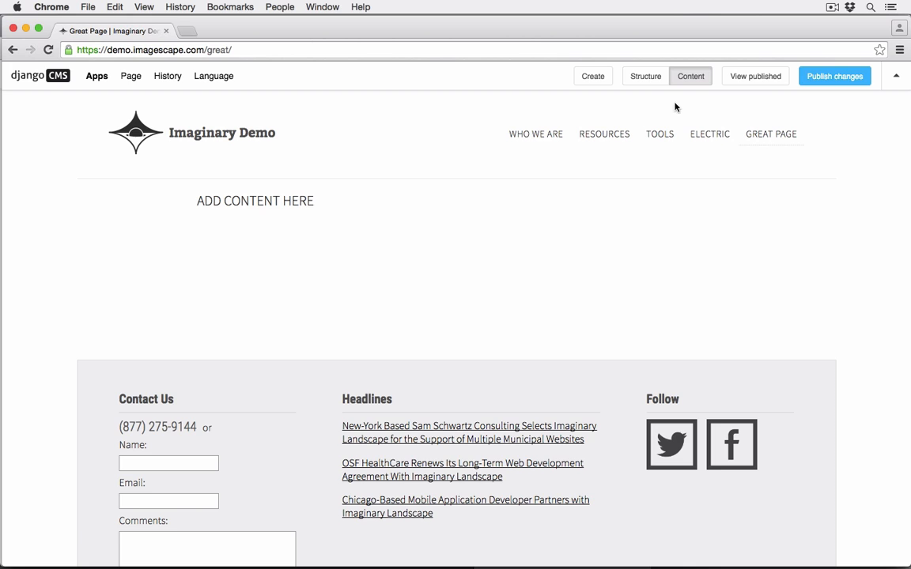
pyautogui.moveTo(224, 110)
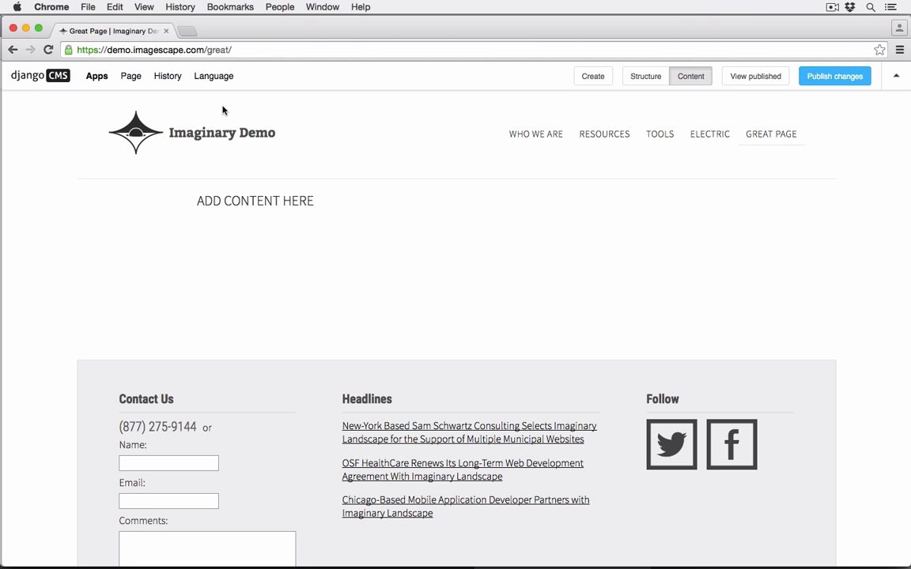
pyautogui.click(130, 76)
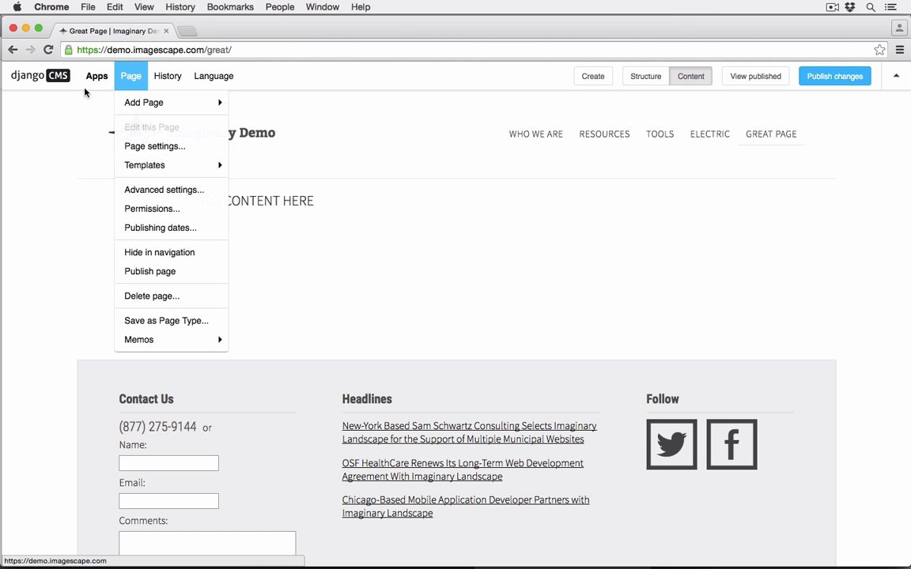
pyautogui.click(96, 76)
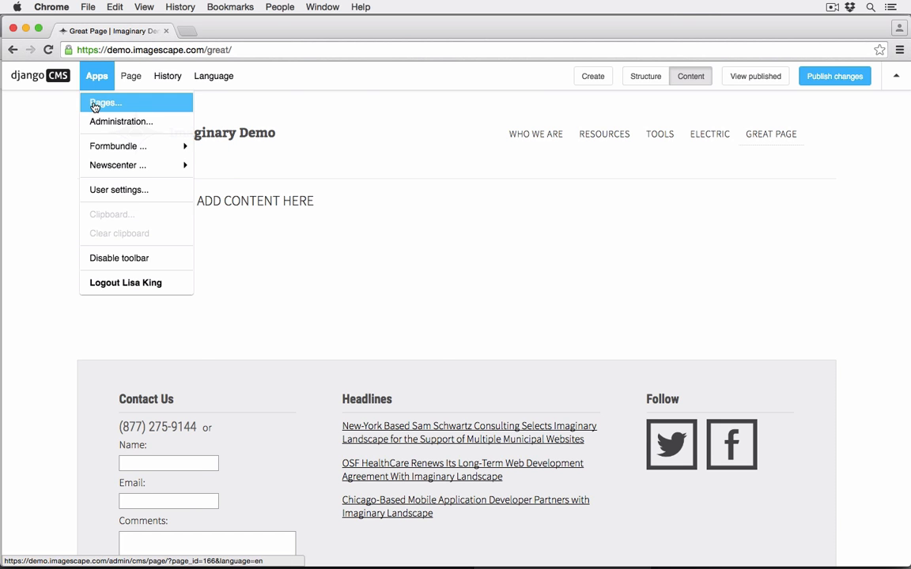
pyautogui.click(104, 103)
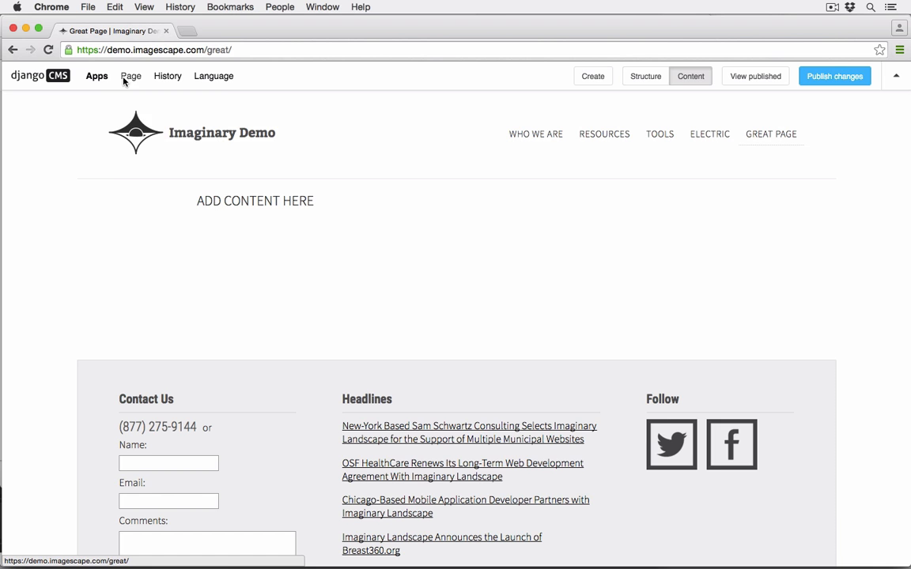
# Step: Review Interior, Homepage and Inherit templates and apply Interior to Great Page
pyautogui.click(132, 76)
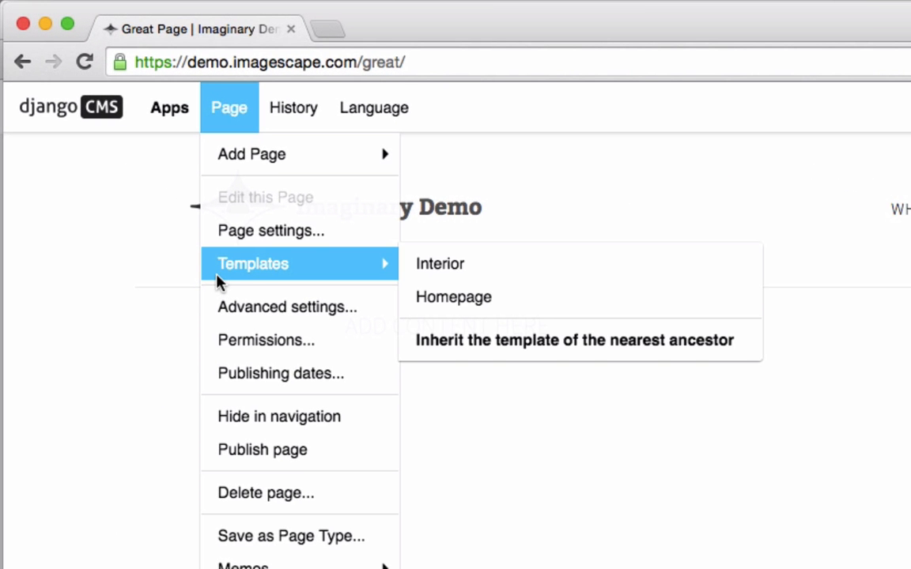
pyautogui.moveTo(351, 275)
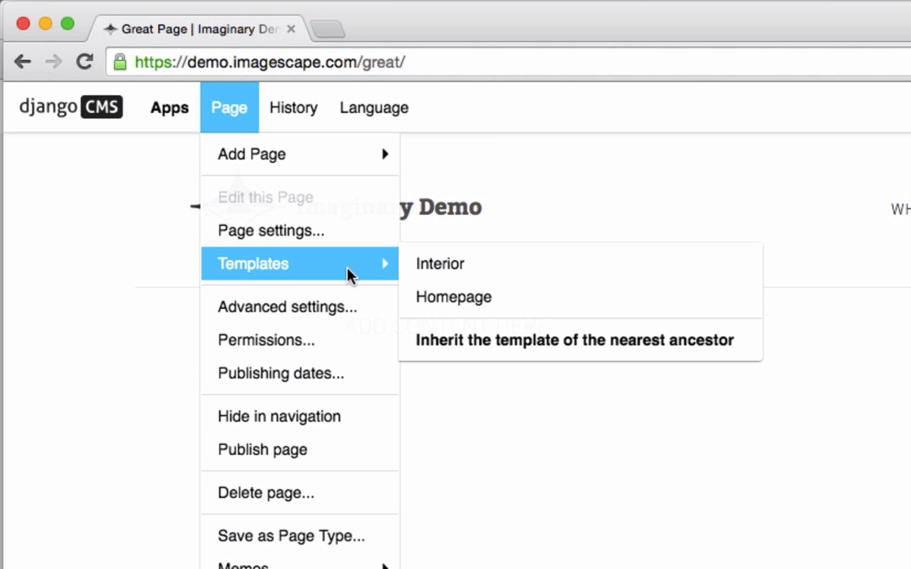
pyautogui.moveTo(452, 298)
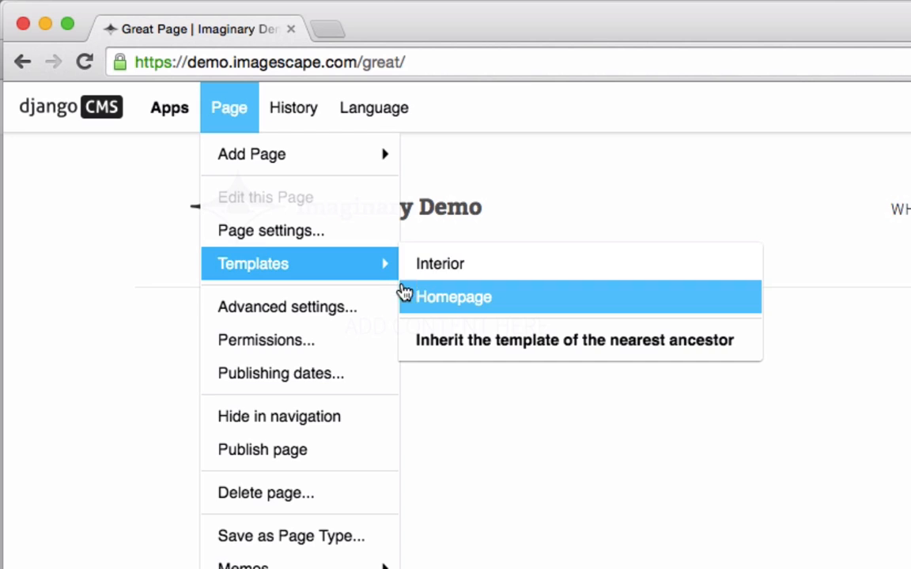
pyautogui.moveTo(415, 351)
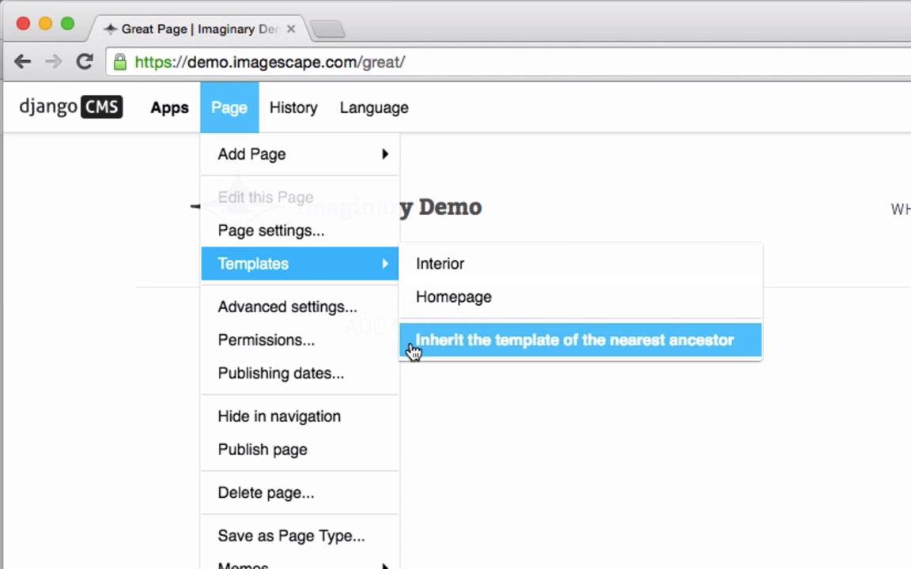
pyautogui.moveTo(413, 357)
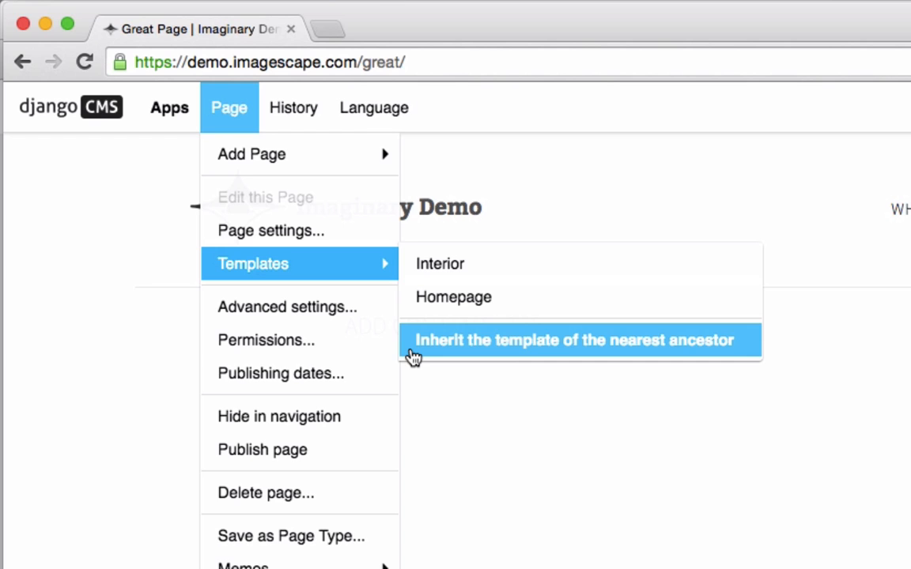
pyautogui.moveTo(439, 263)
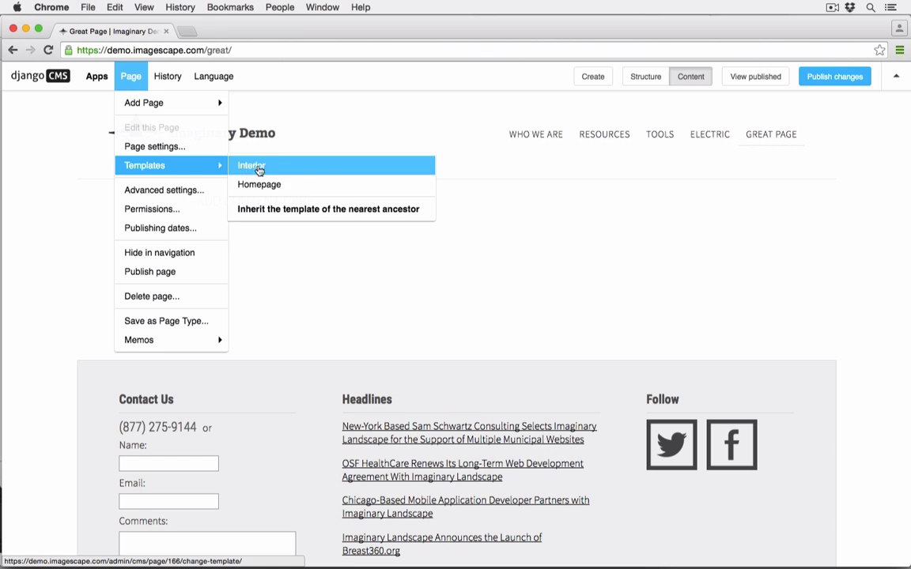
pyautogui.click(252, 166)
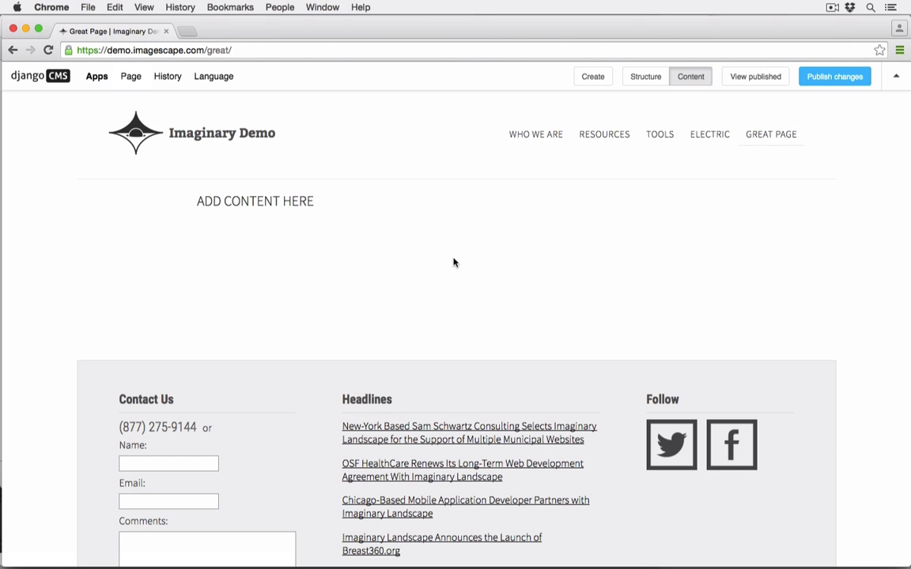